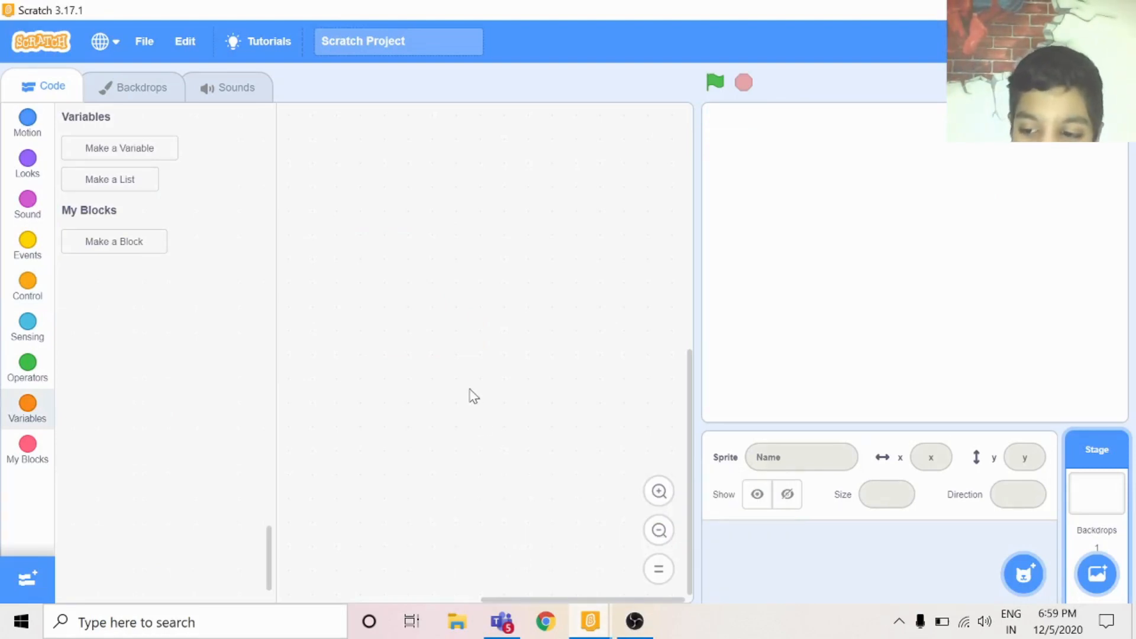
Add the Balloon1 sprite to the empty project
click(1023, 573)
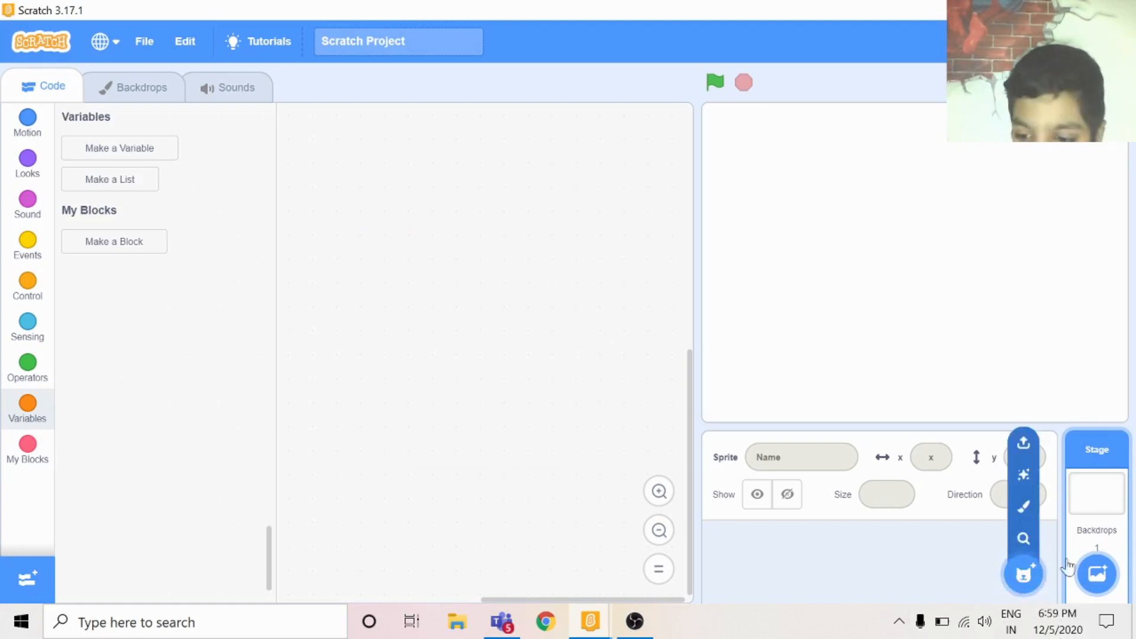
click(1023, 574)
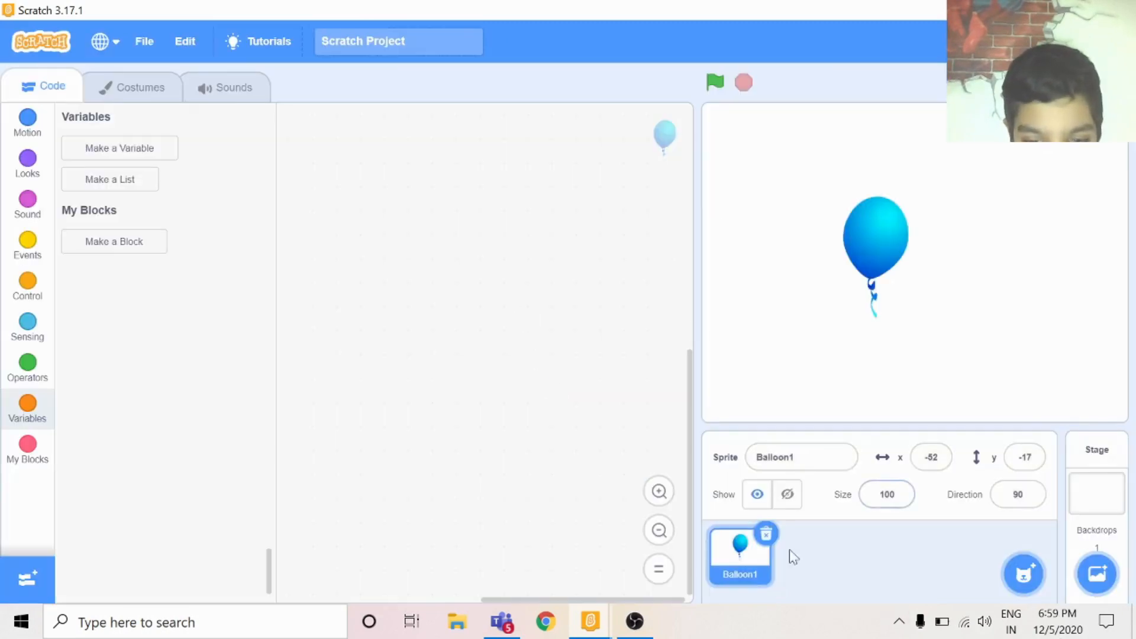
Create a SCORE variable for all sprites, shown on the stage
click(118, 148)
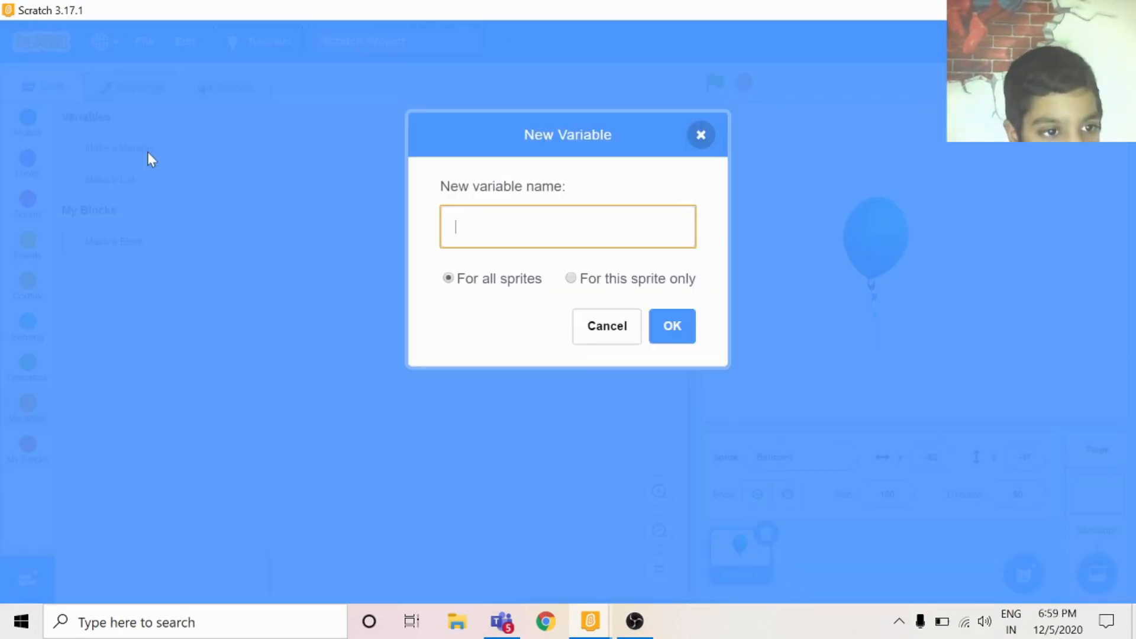
text(s)
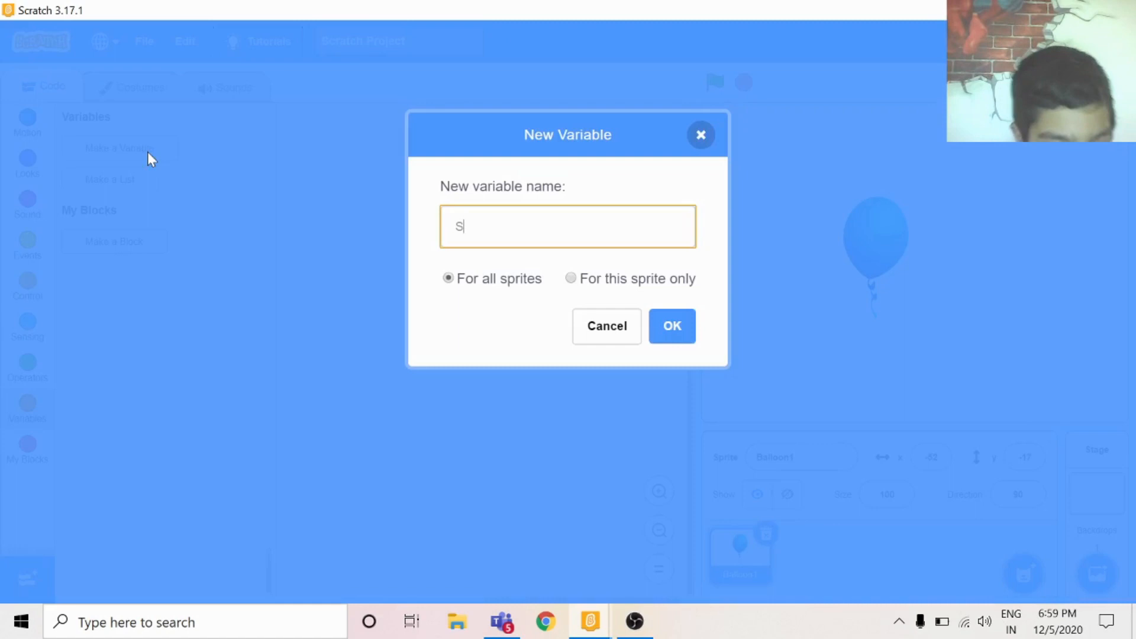
text(CORE)
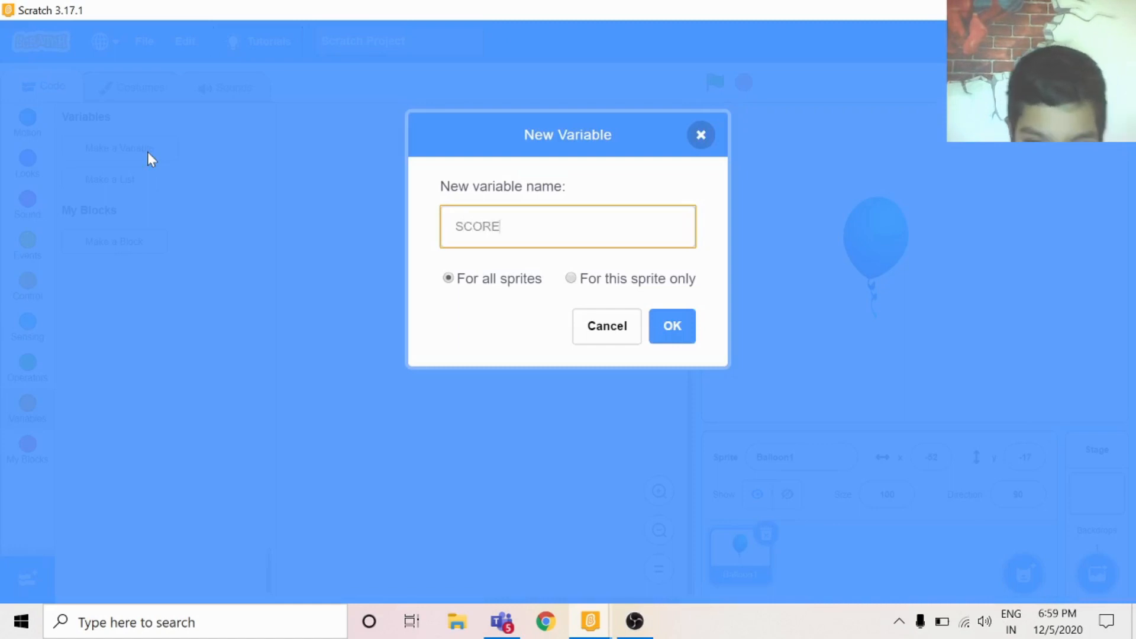
click(671, 325)
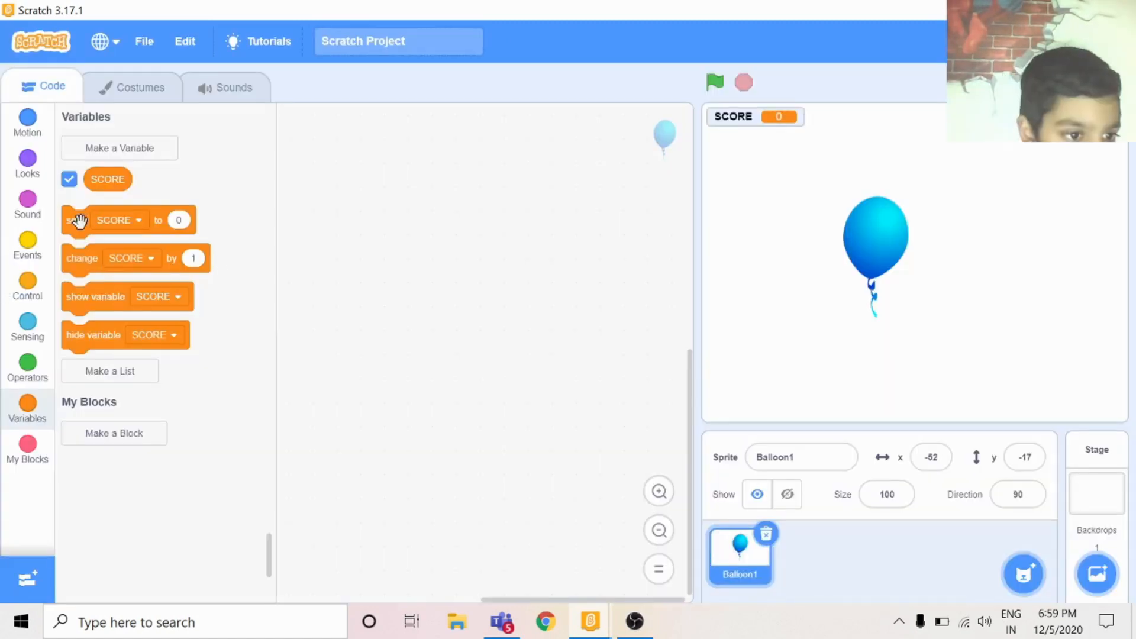
Give the balloon a 'when this sprite clicked' trigger on the script area
click(27, 245)
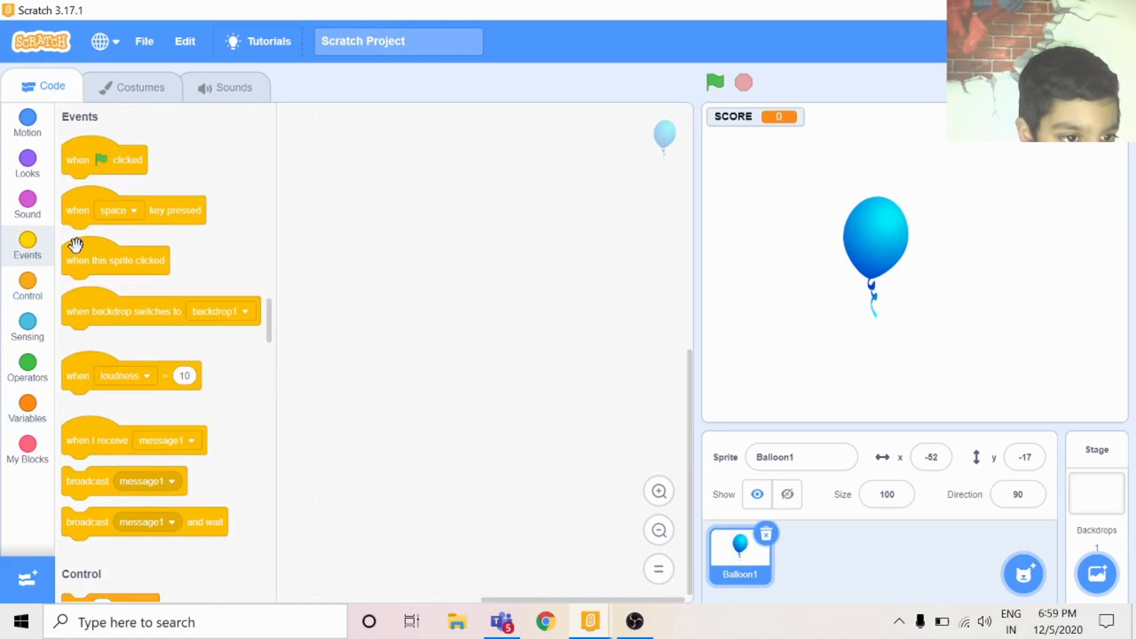
drag(115, 260, 485, 211)
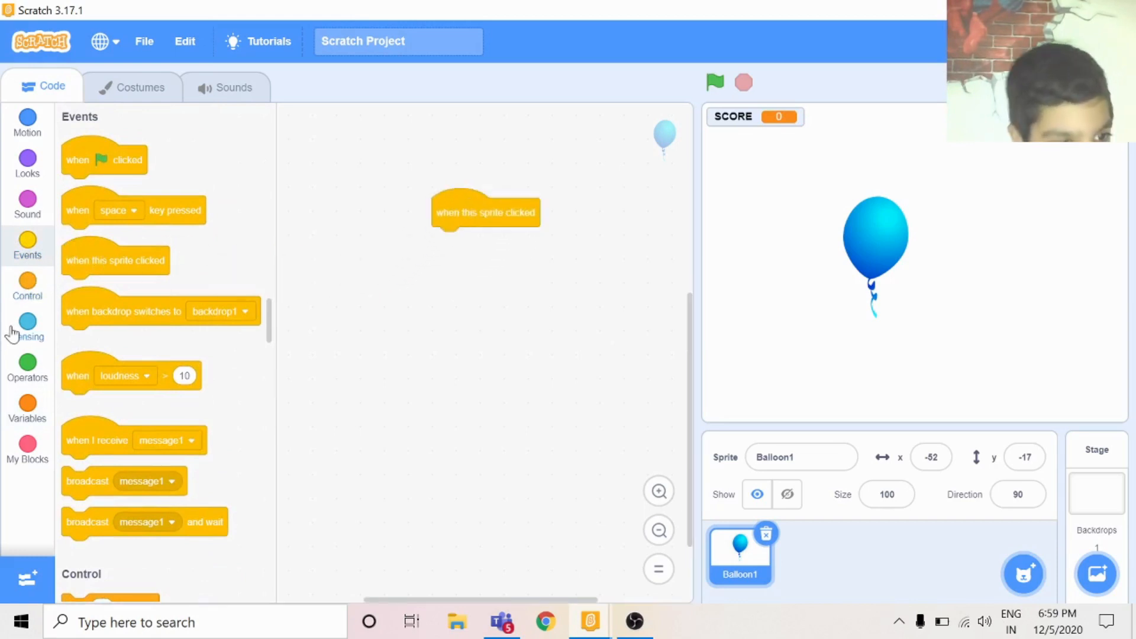
click(27, 286)
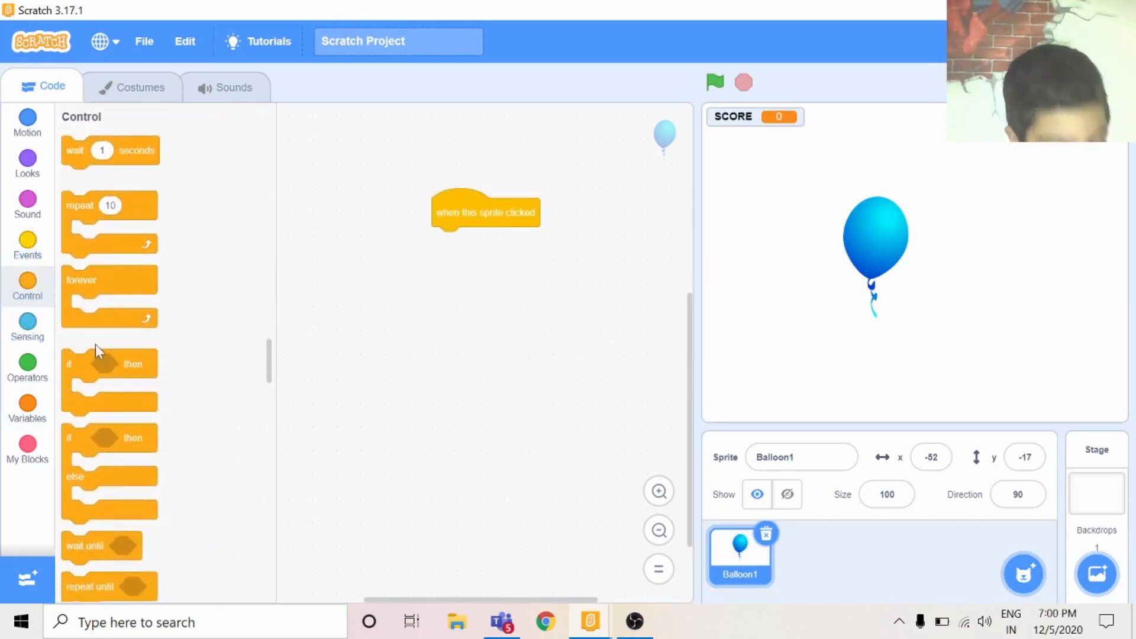
mouse_move(228, 264)
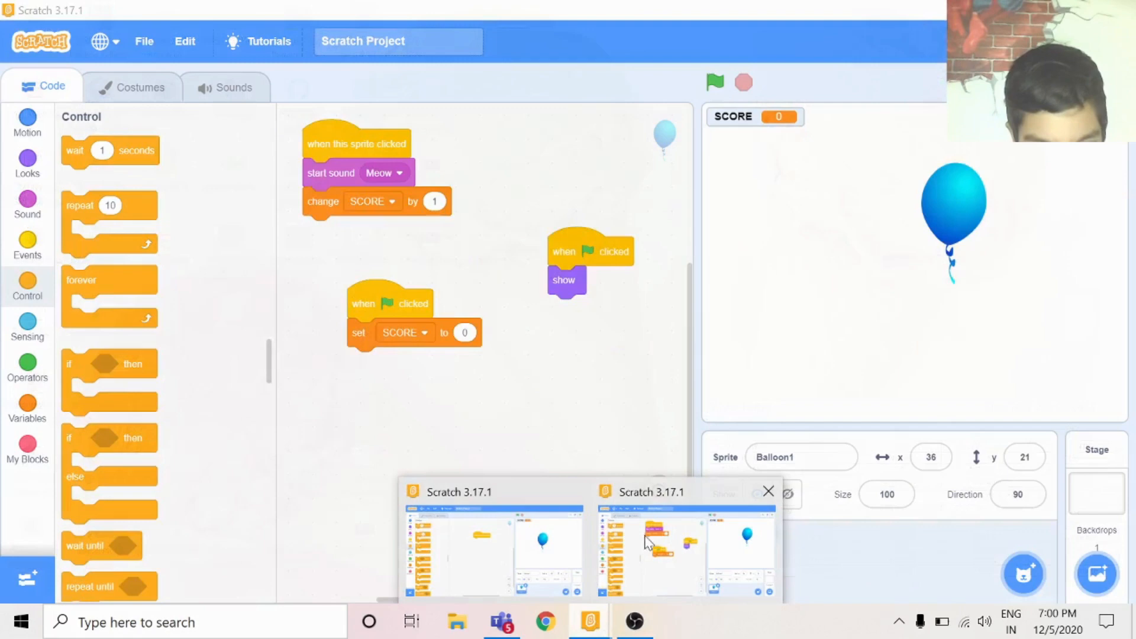
mouse_move(605, 549)
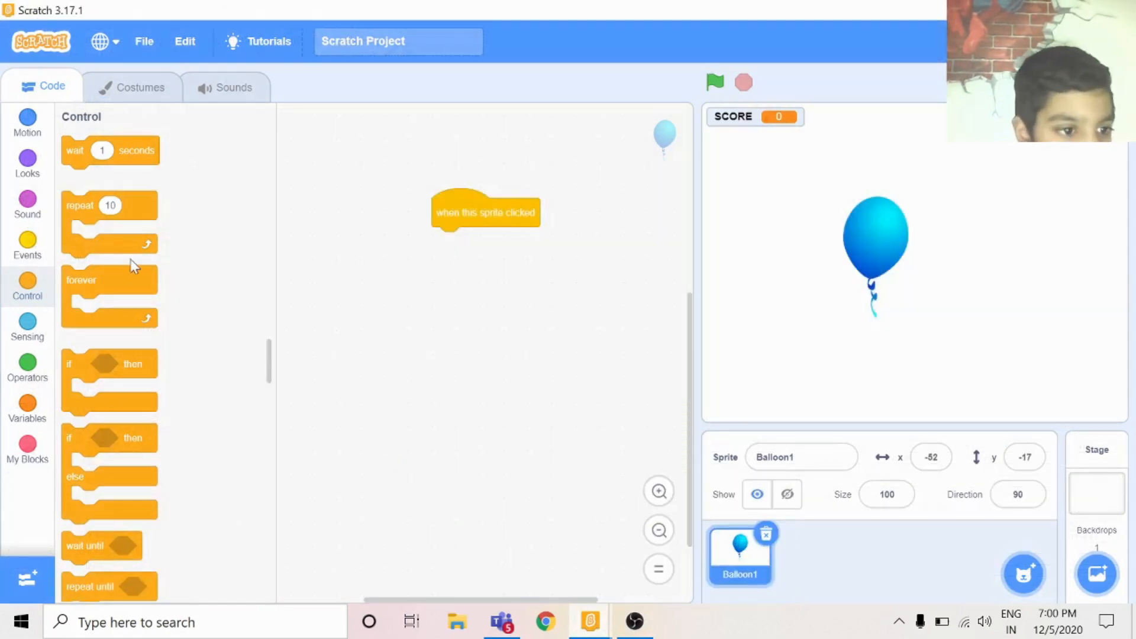
Under the click trigger, start sound Pop and change SCORE by 1
click(27, 204)
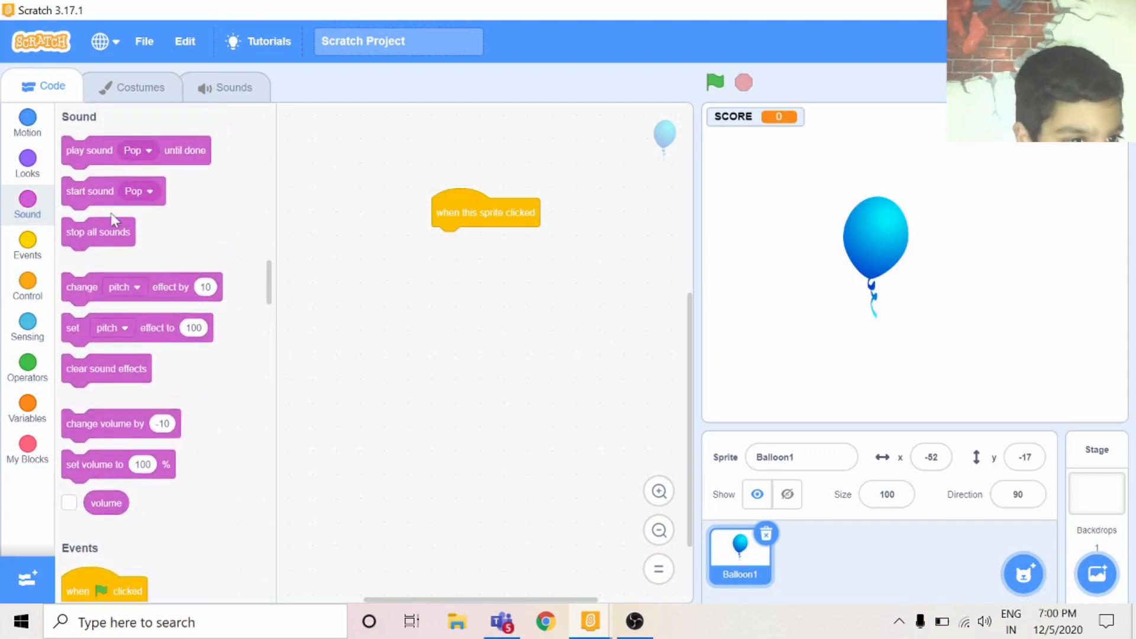
drag(90, 191, 482, 242)
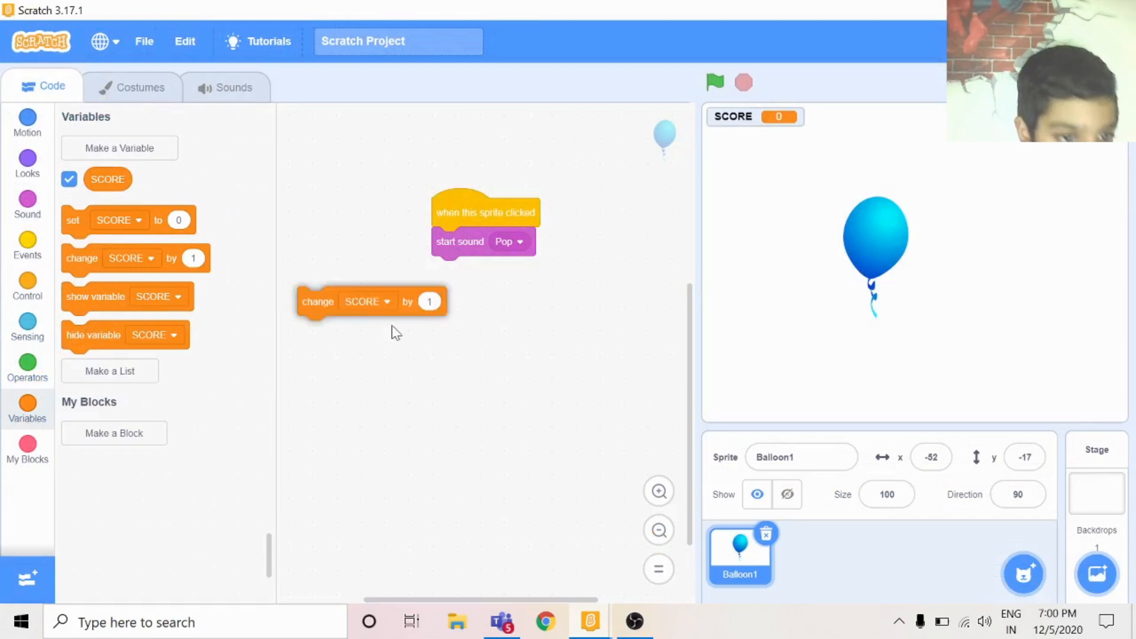
drag(317, 302, 452, 270)
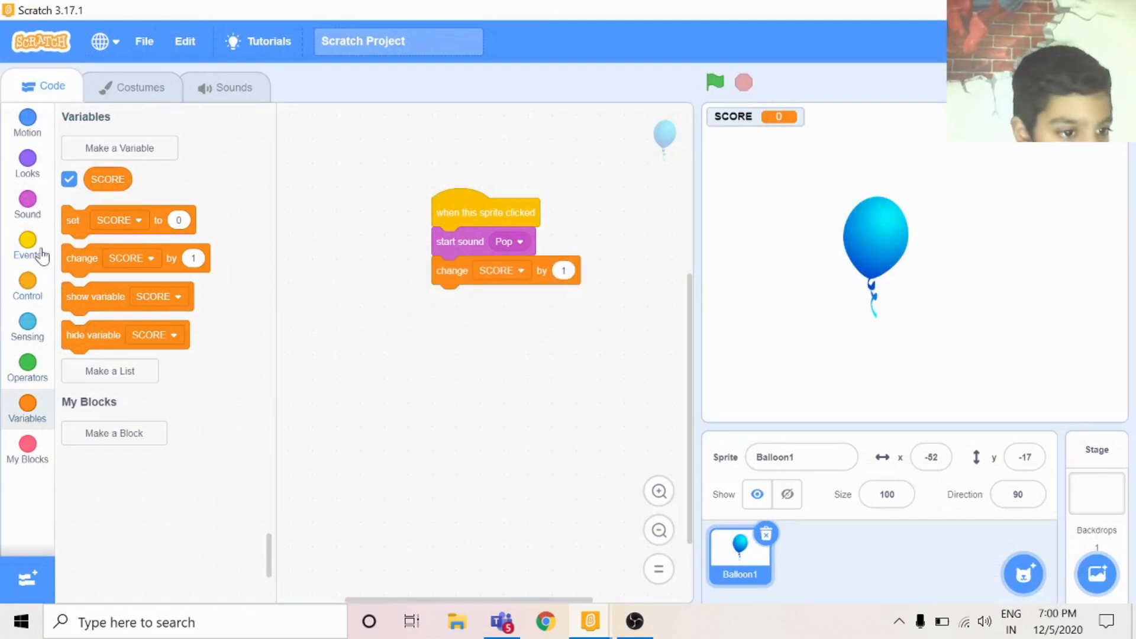
Reset SCORE to 0 on the green flag and place a second green-flag hat block
click(27, 246)
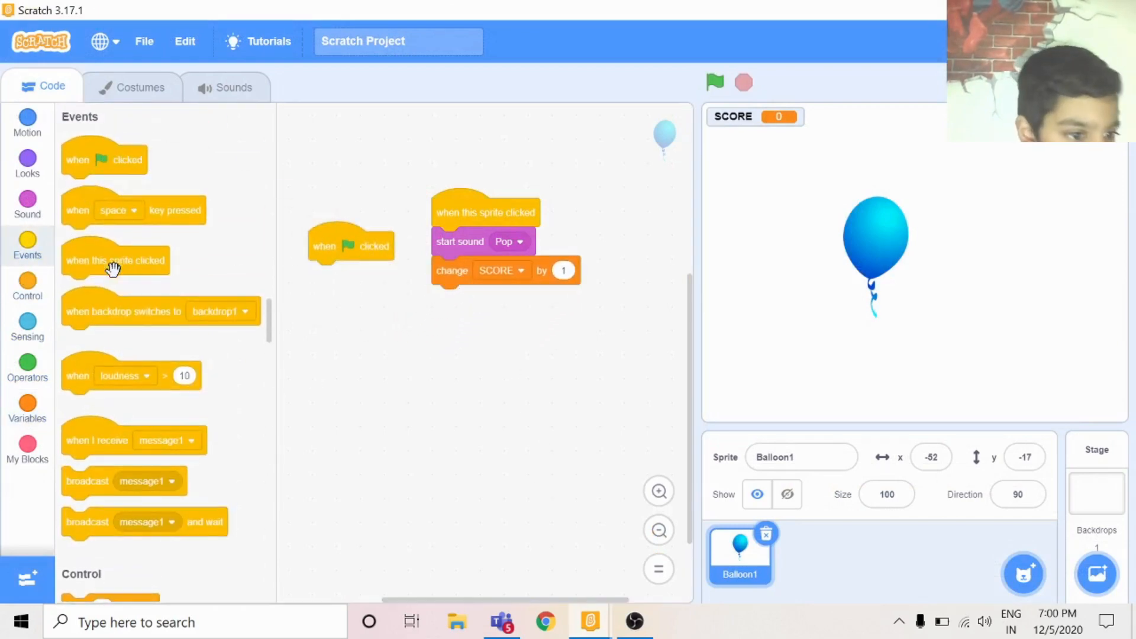
click(27, 405)
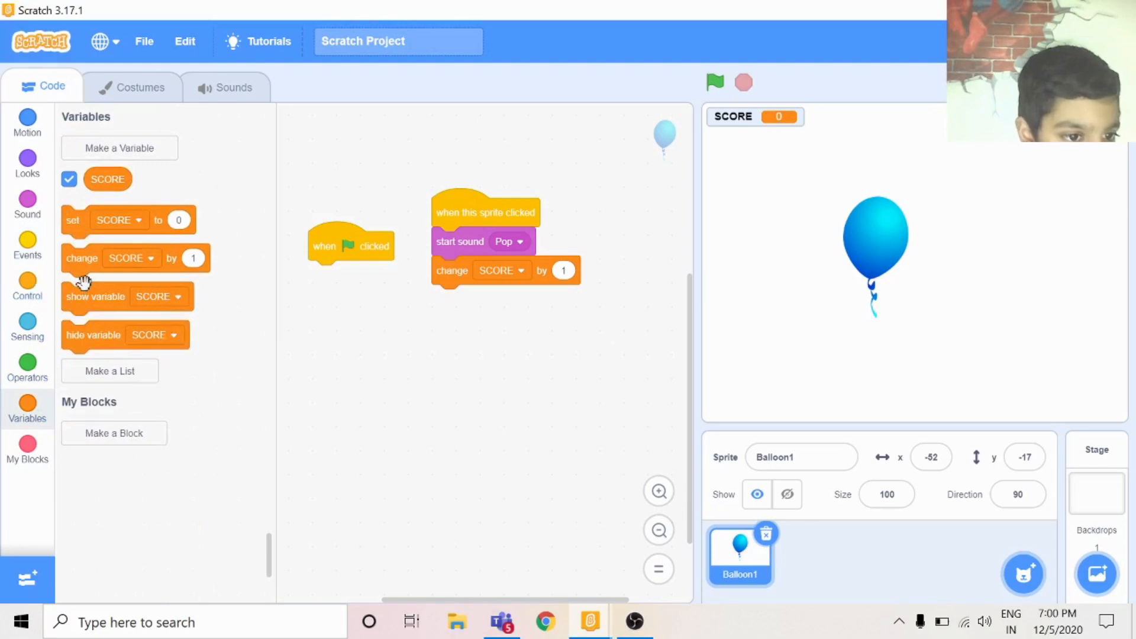
drag(108, 220, 355, 273)
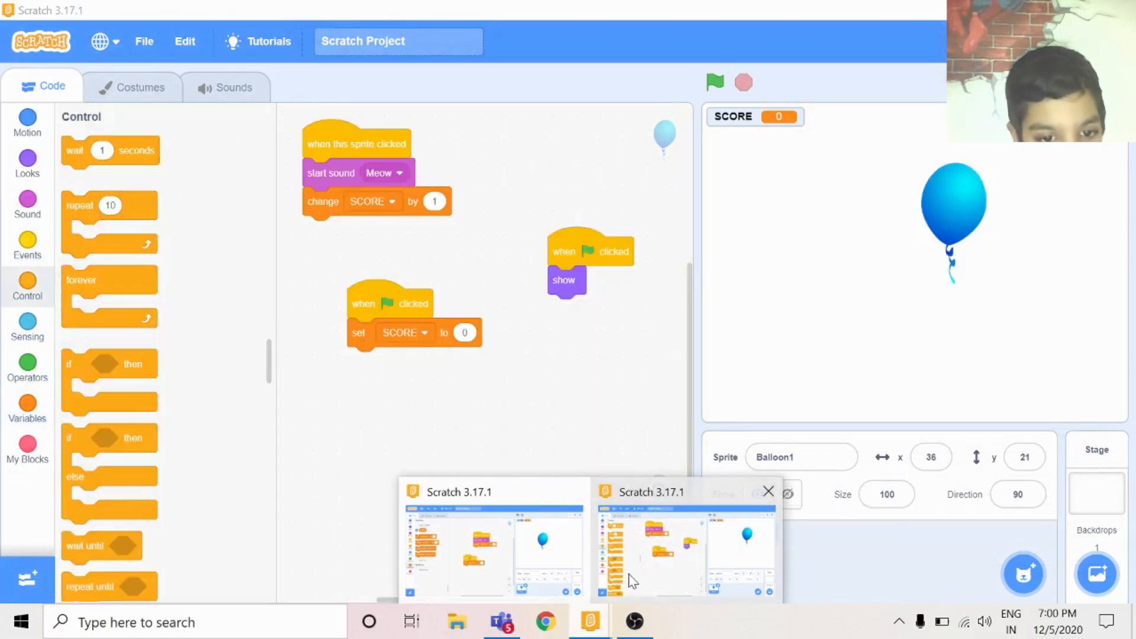
click(28, 409)
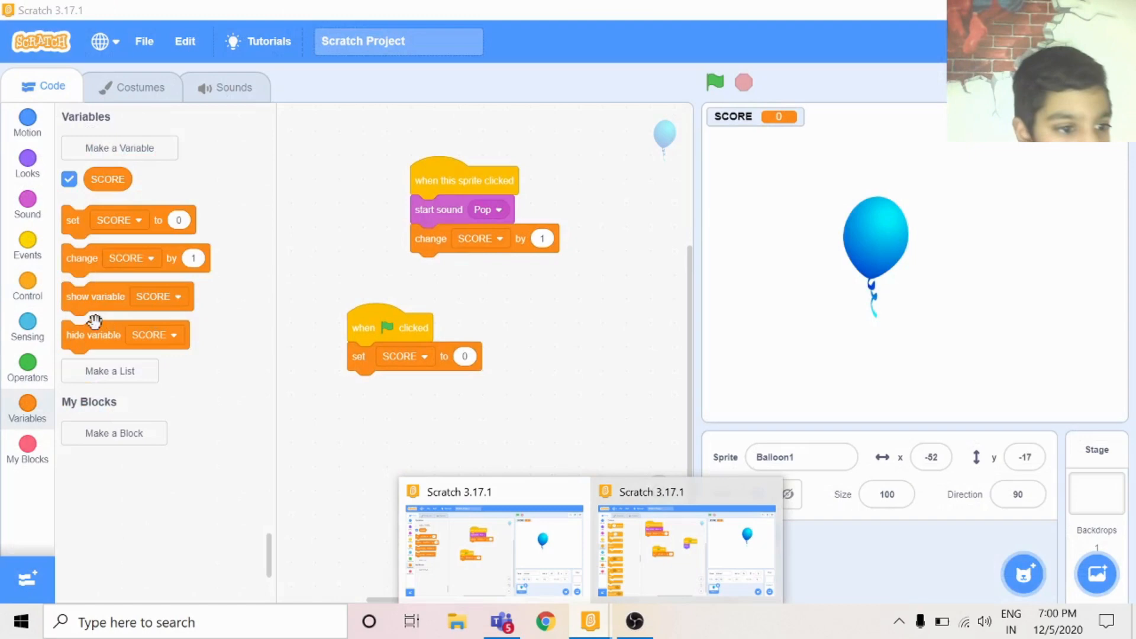
click(28, 245)
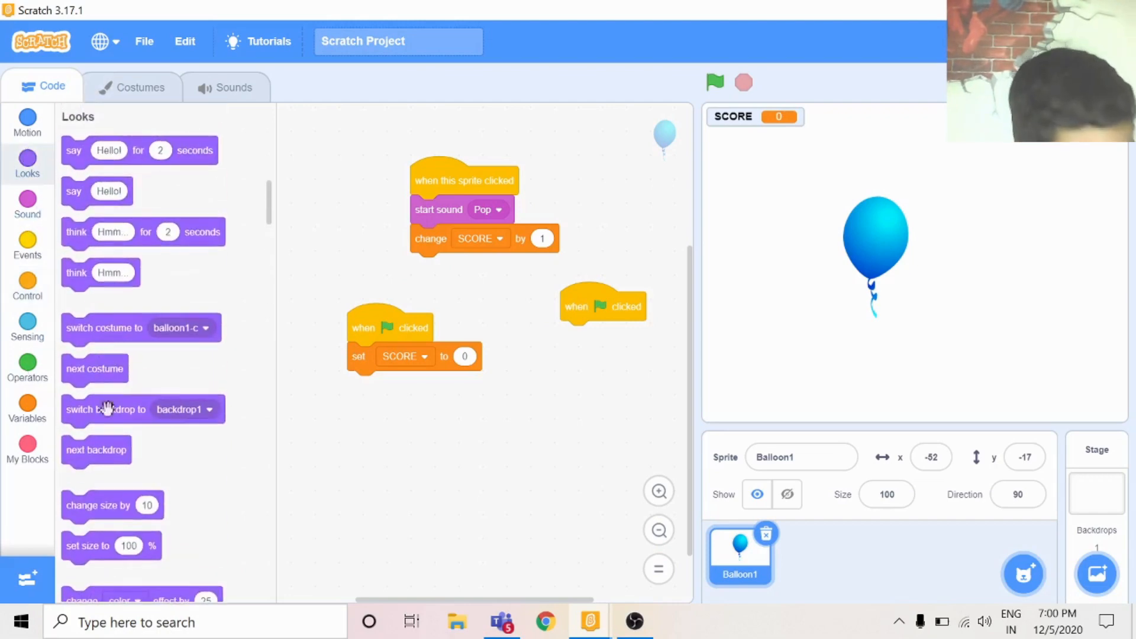
Under the new flag hat, show the balloon and add a forever loop
scroll(down, 3)
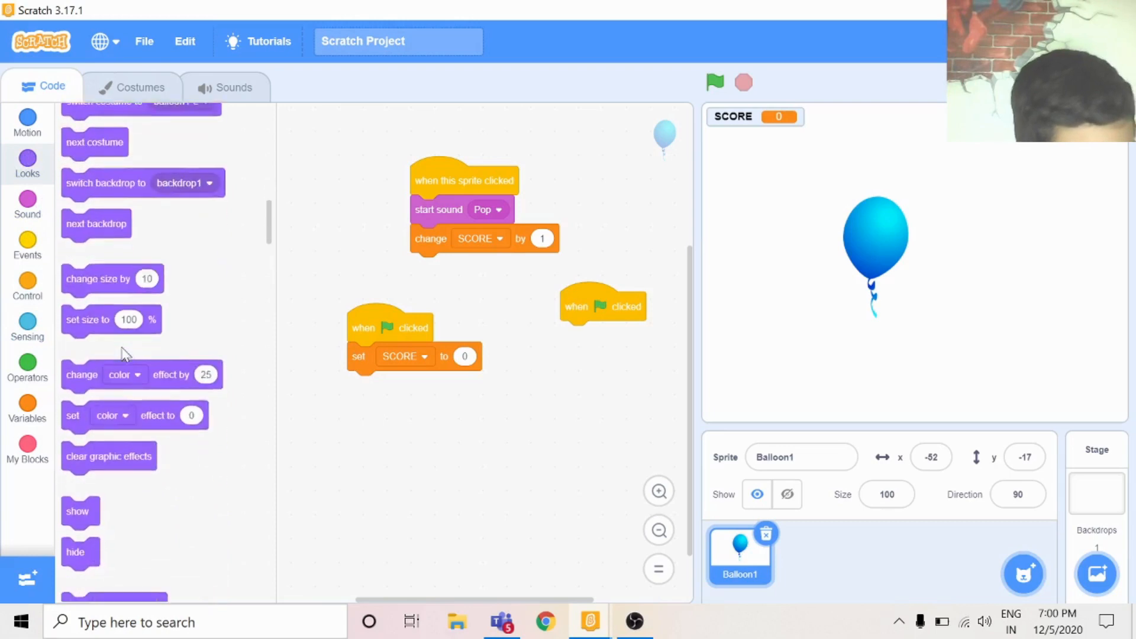
drag(81, 512, 595, 343)
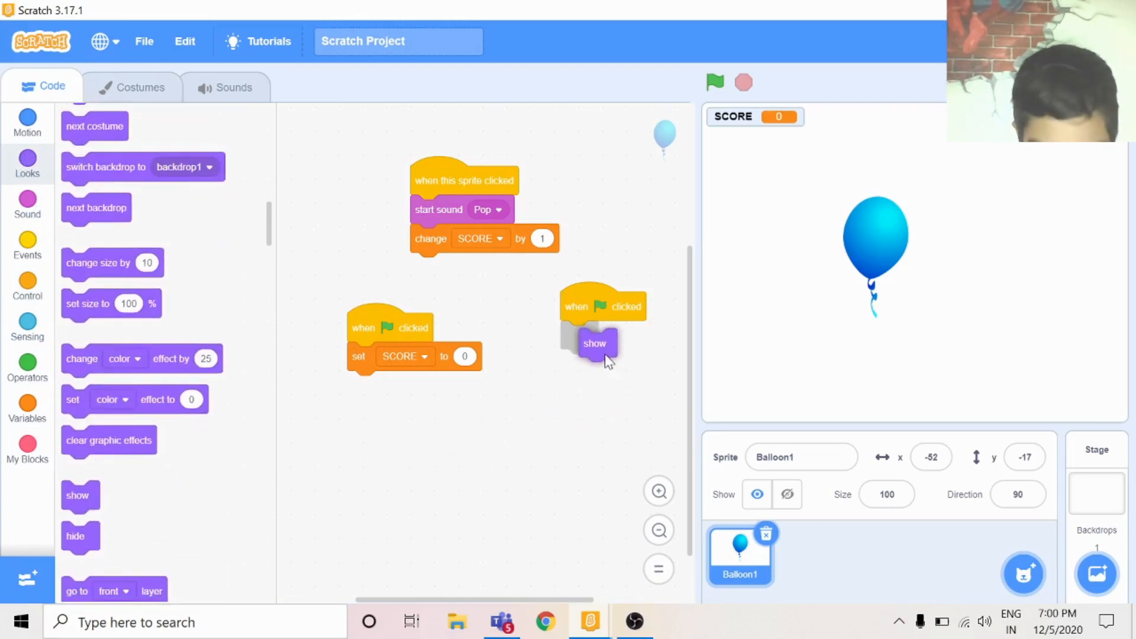
click(27, 283)
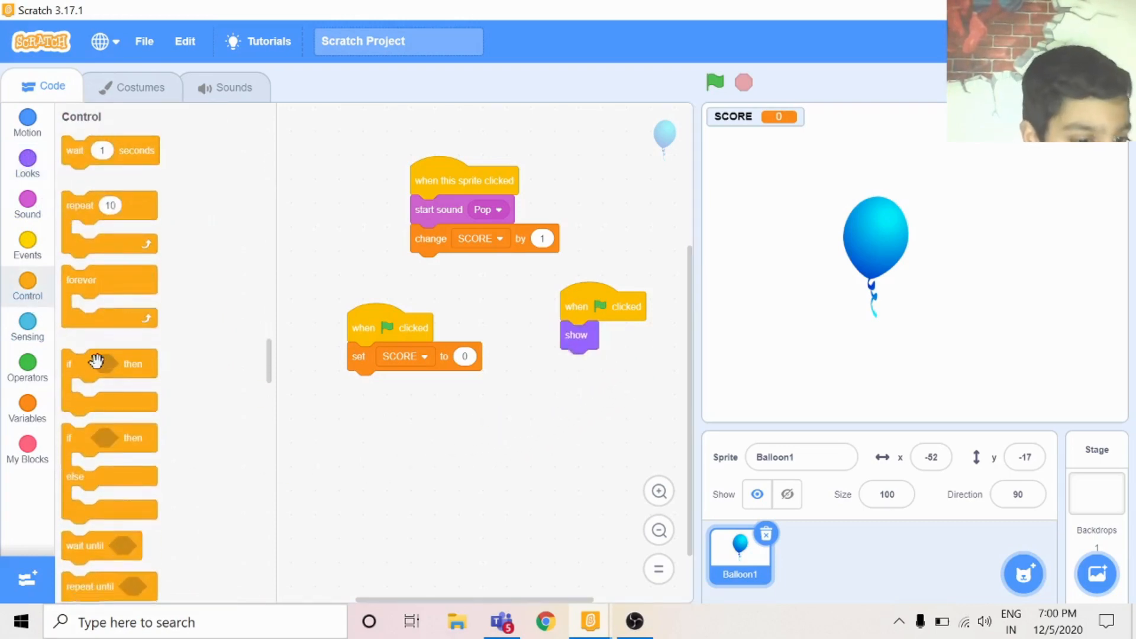
drag(109, 290, 607, 363)
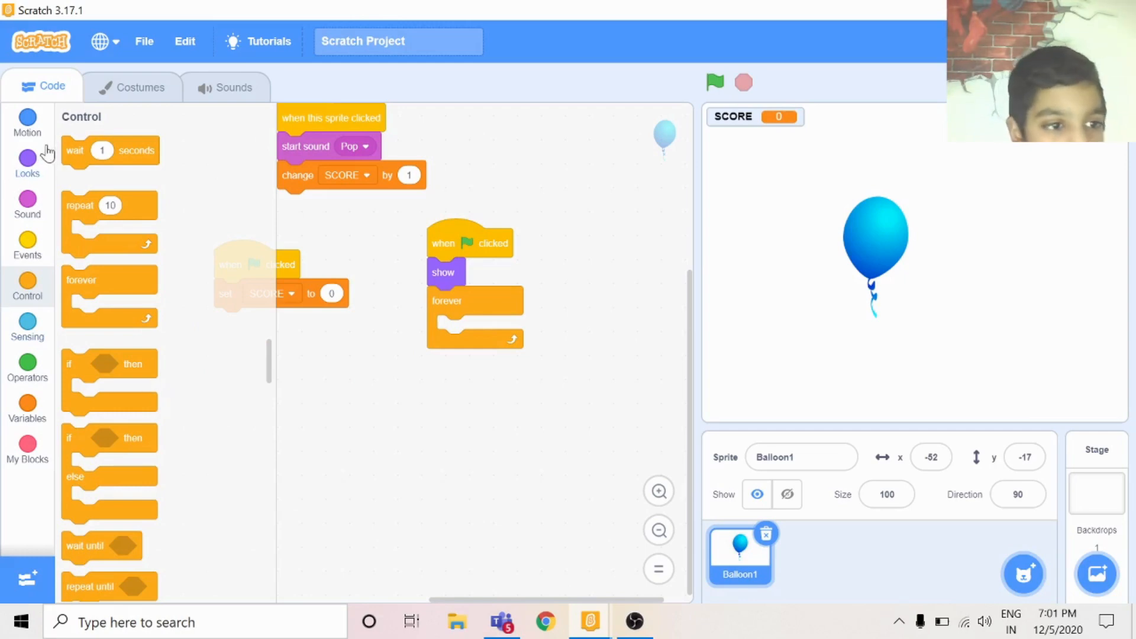
Inside the loop, go to a random position and wait 1 second
click(27, 123)
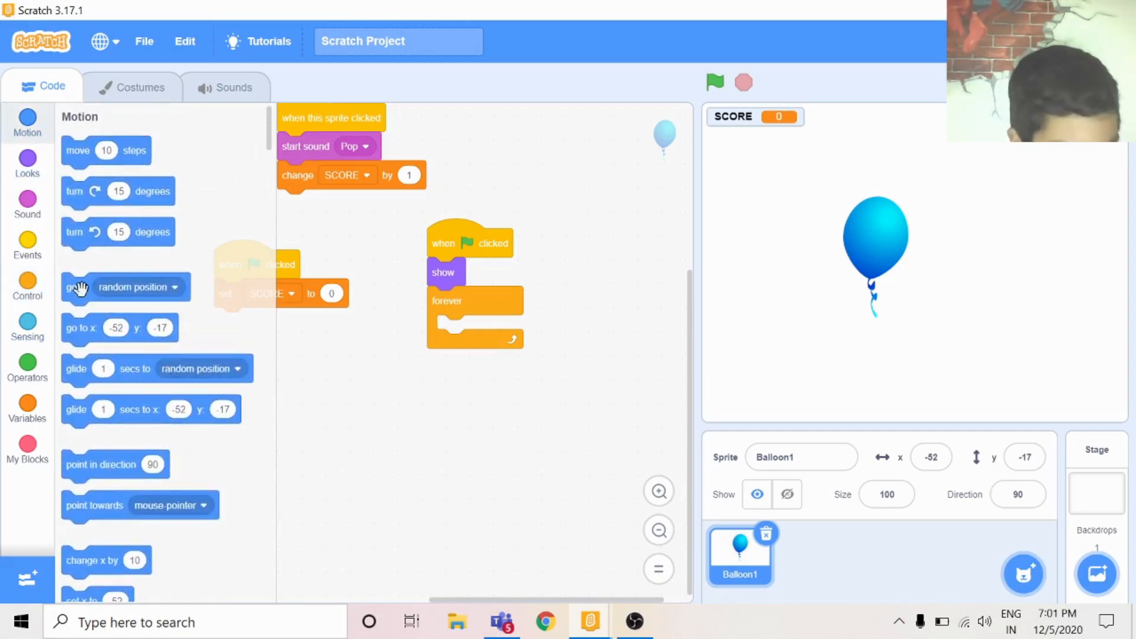
drag(124, 286, 474, 330)
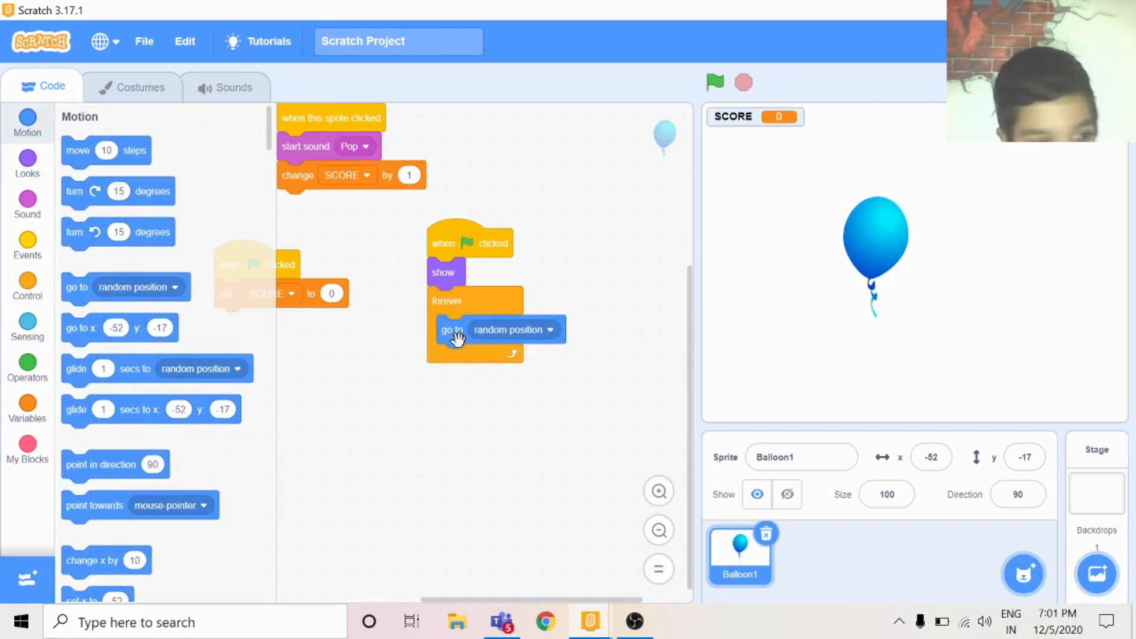
click(27, 283)
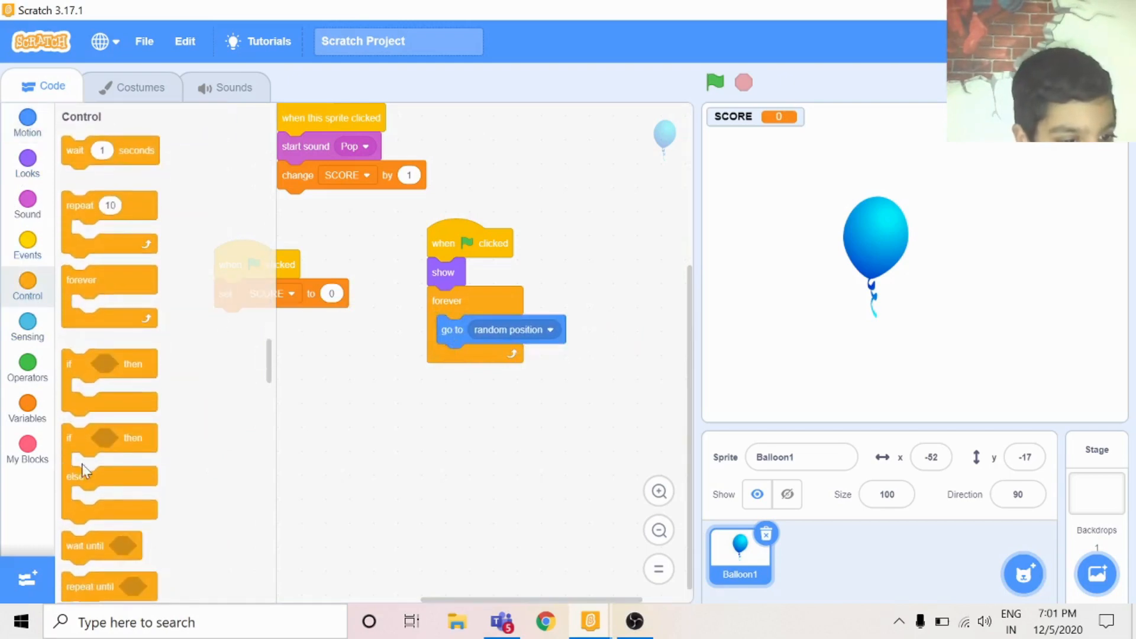
mouse_move(79, 150)
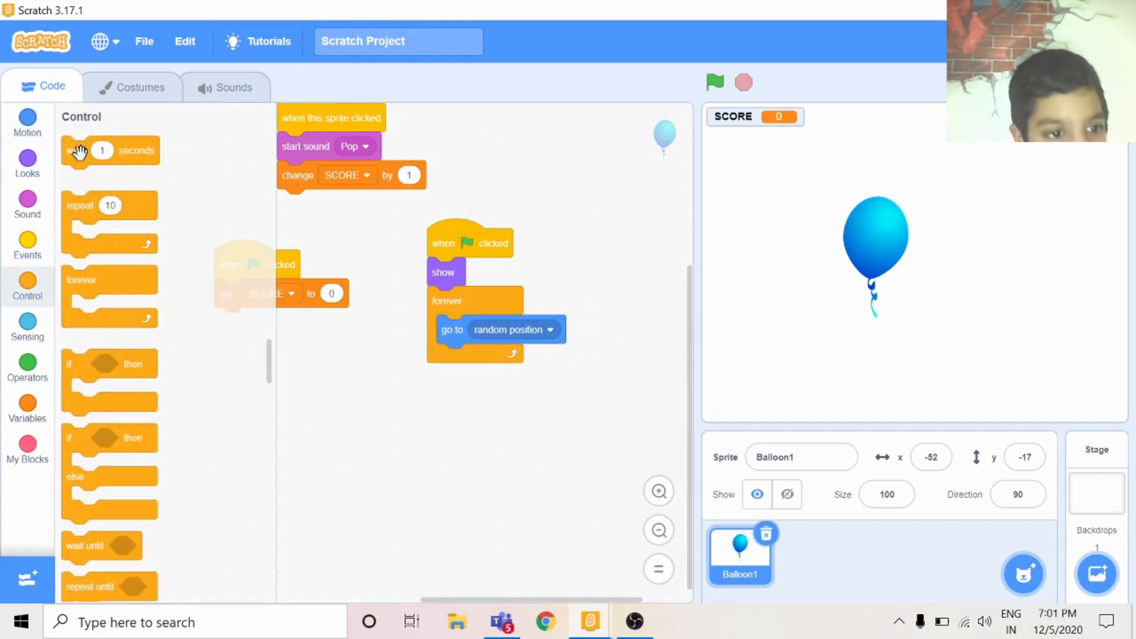
drag(109, 150, 500, 362)
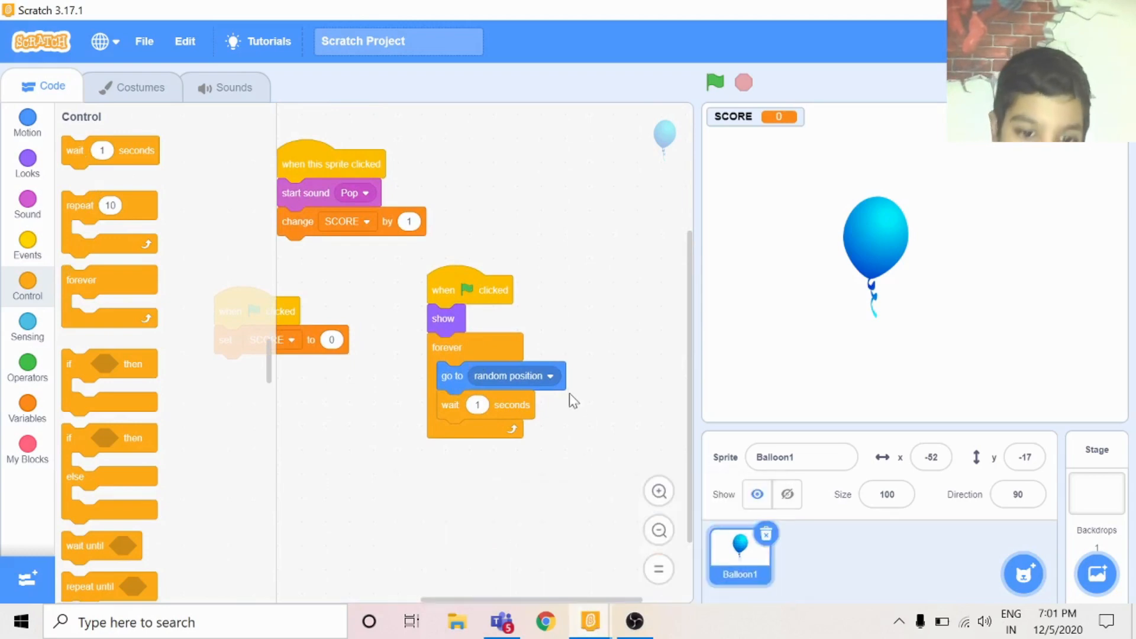
mouse_move(168, 382)
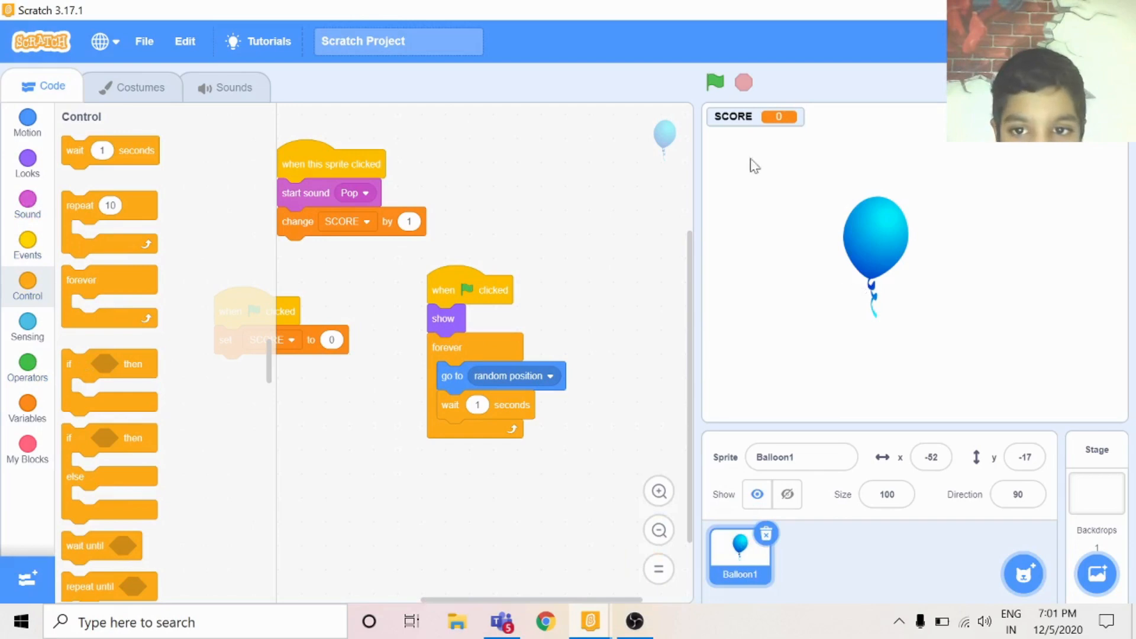
Run the game and pop the jumping balloon to raise SCORE
click(714, 81)
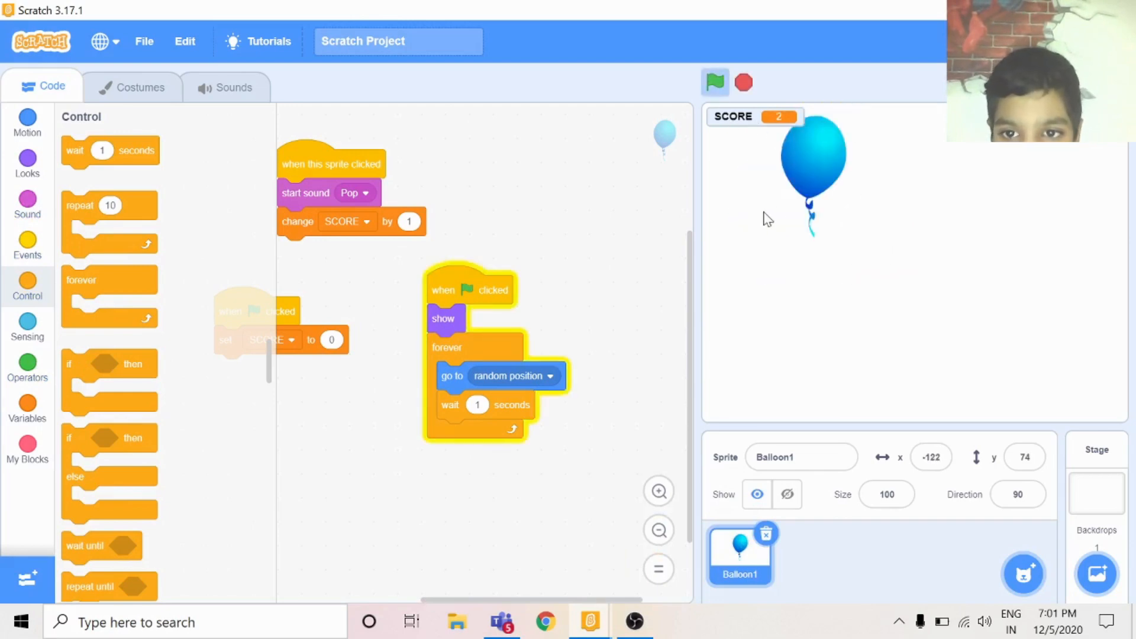
click(813, 166)
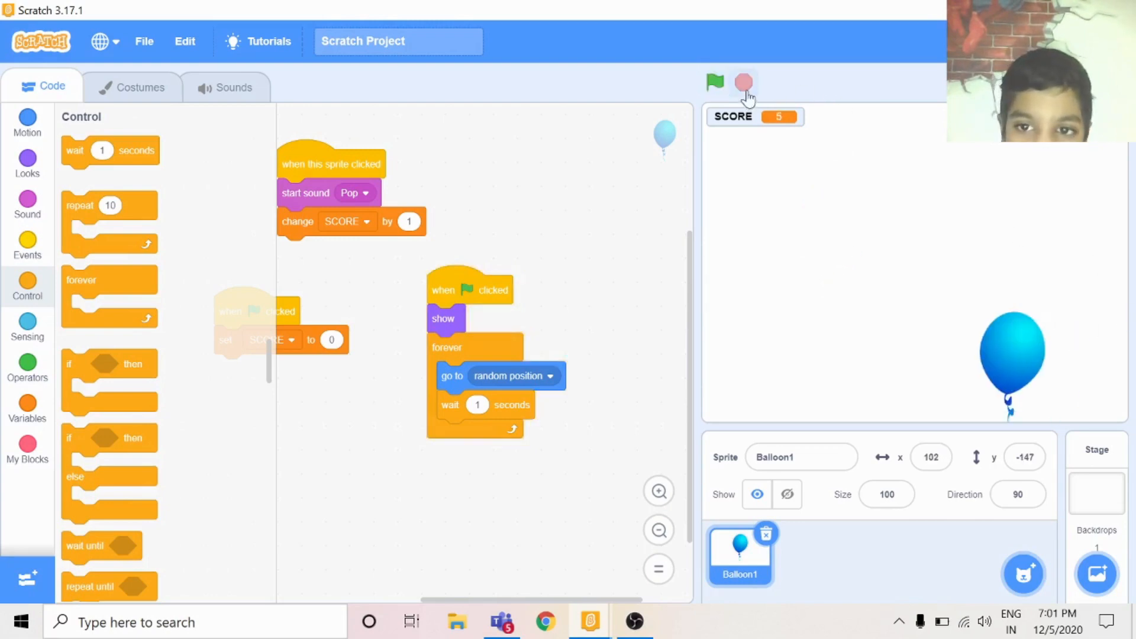
mouse_move(698, 203)
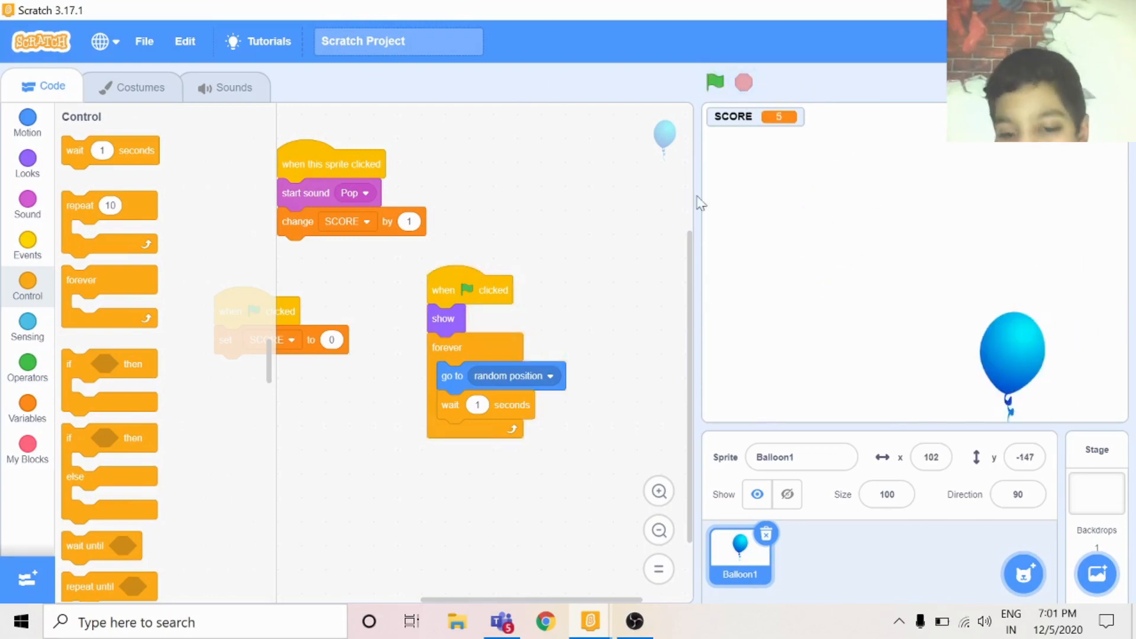
Add 'change color effect by 25' in the loop and run the game to see it
click(27, 163)
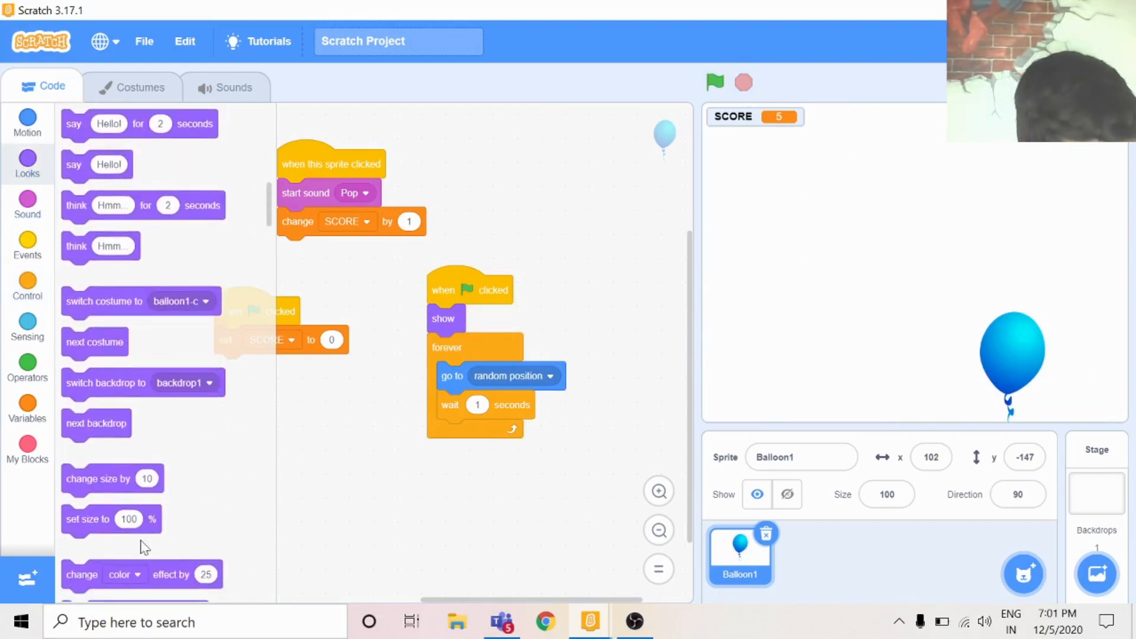
drag(142, 574, 464, 351)
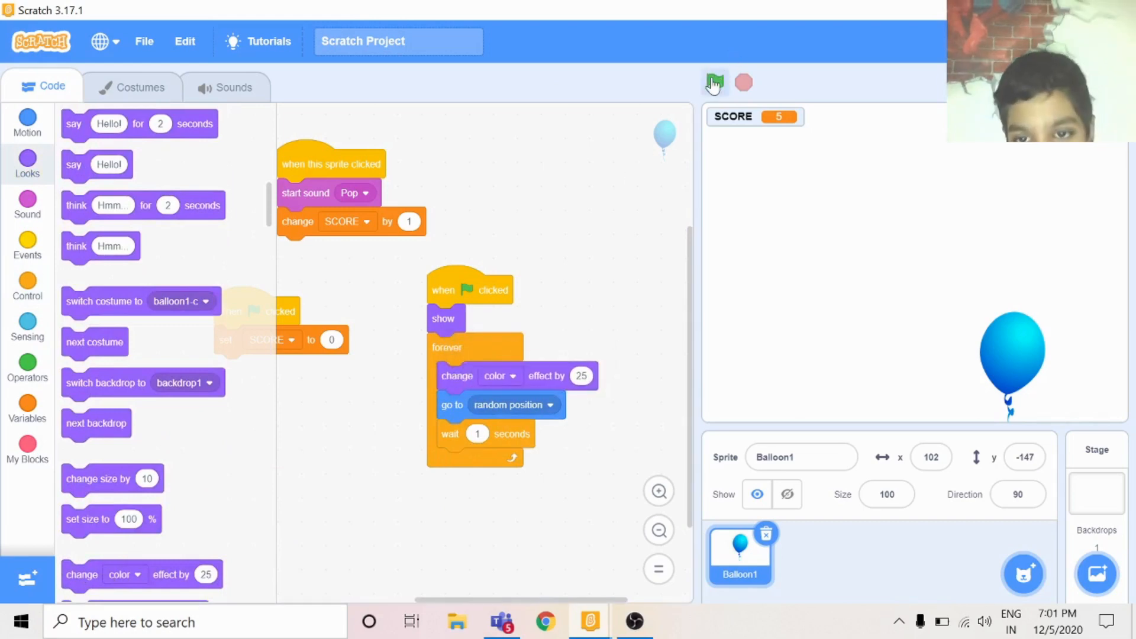
click(714, 82)
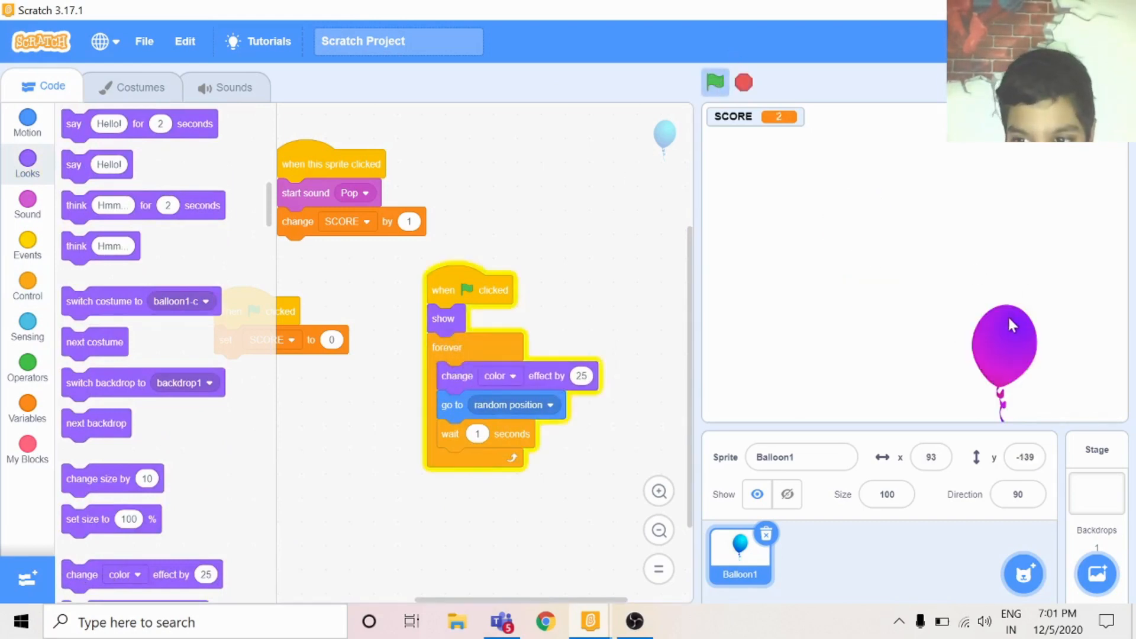